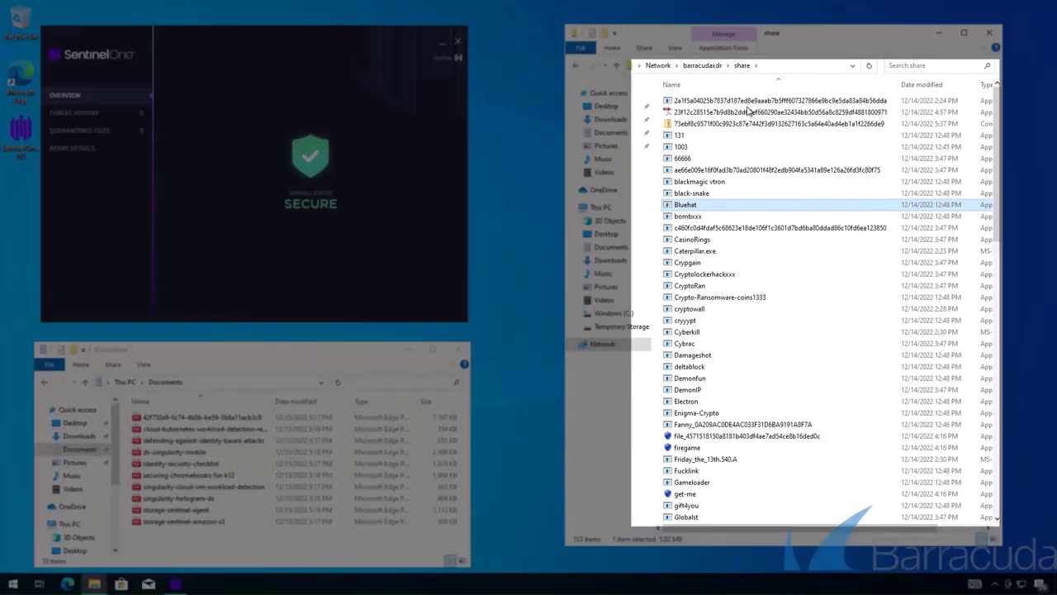
Step: Scroll the barracudaxdr share file list down to MalTester2
scroll("down", 3)
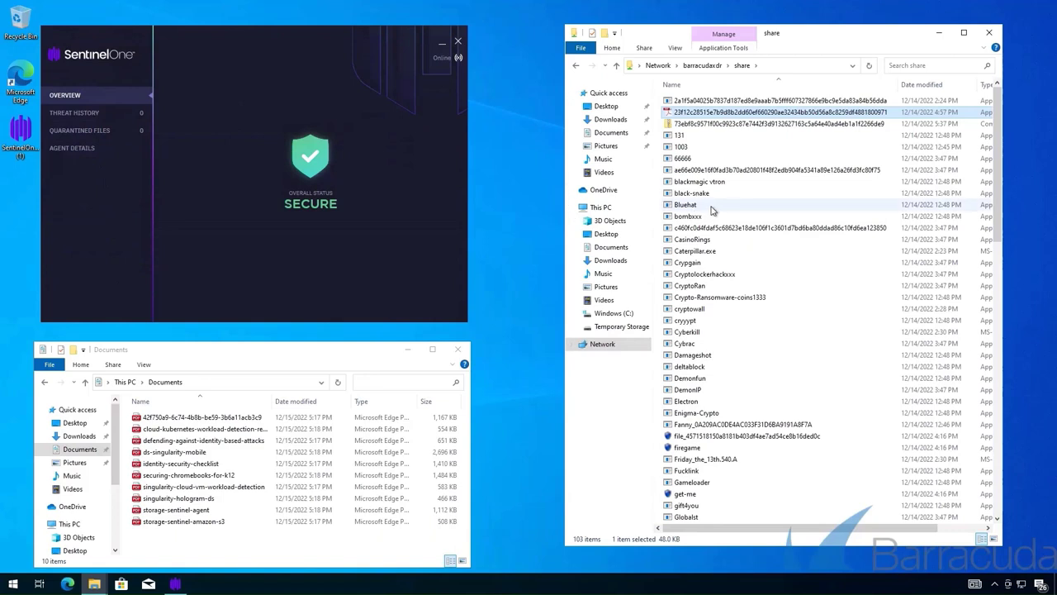
scroll("down", 3)
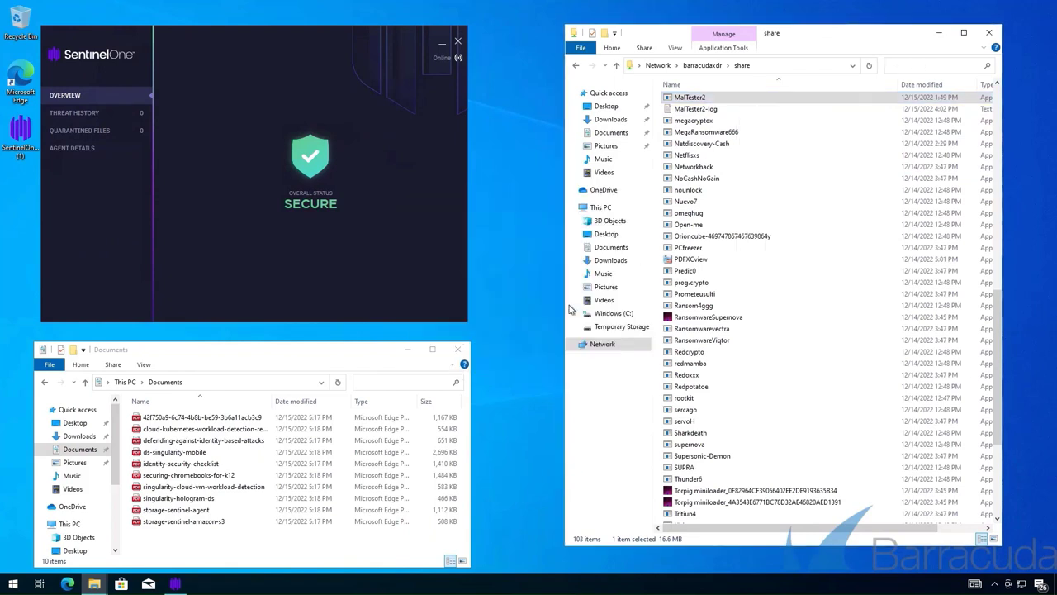
Step: Launch MalTester2.exe and answer 'yes' to start the malware test
double_click(690, 97)
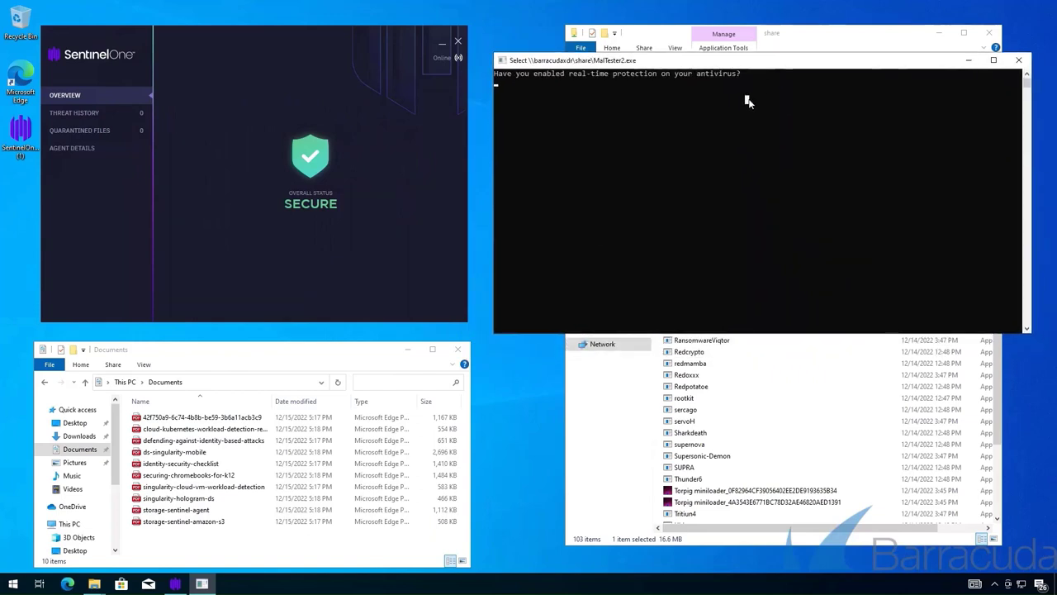
type("yes")
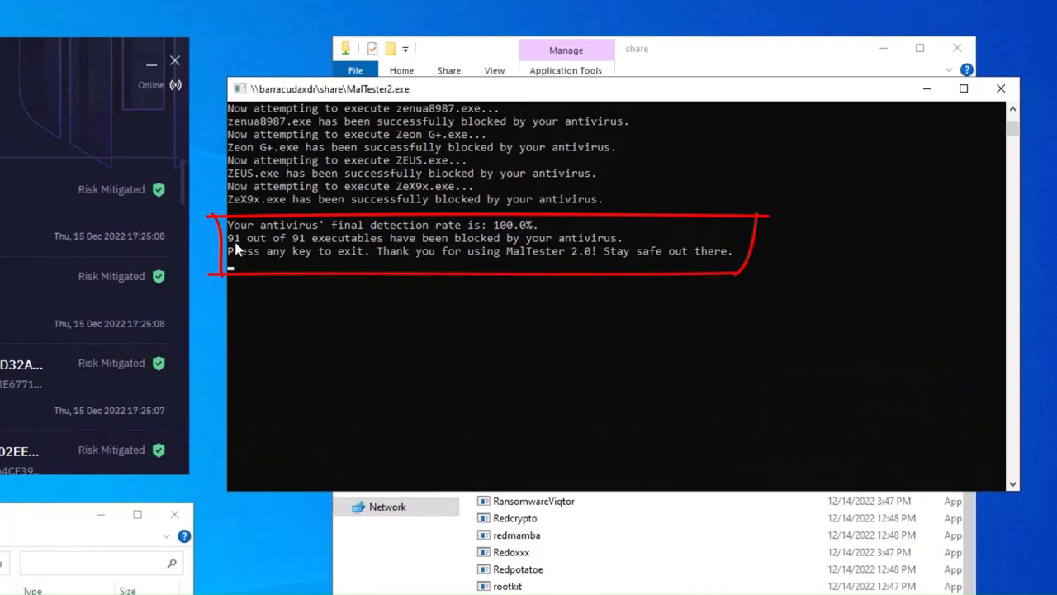
mouse_move(455, 234)
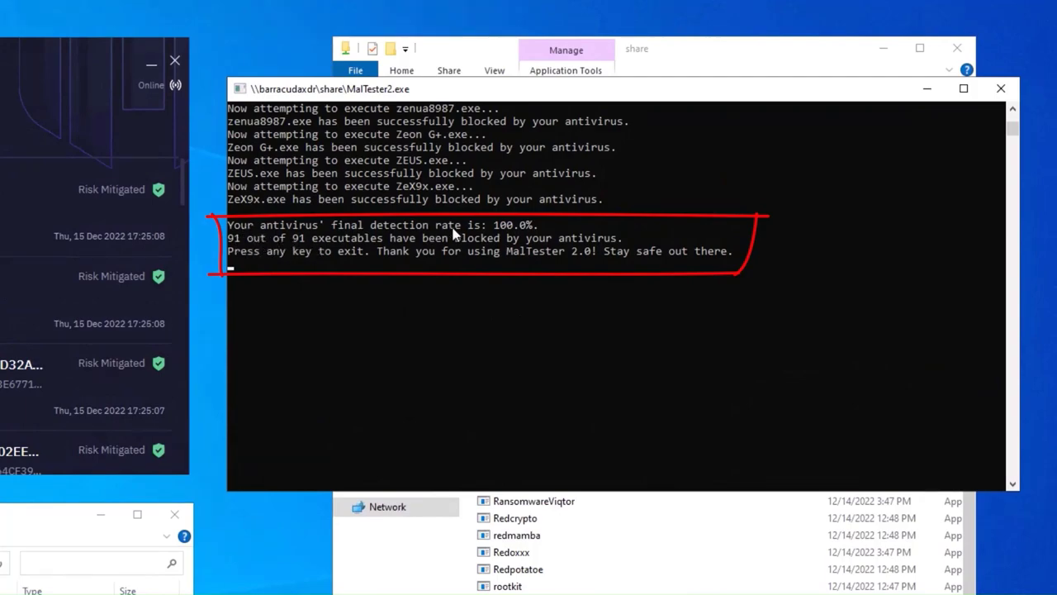
mouse_move(371, 241)
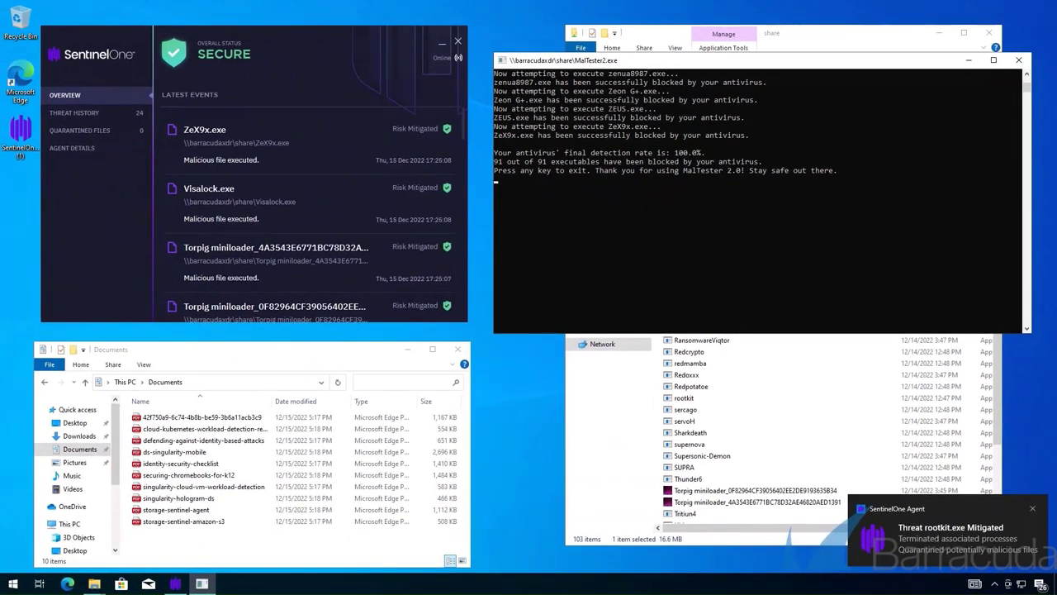
Step: Open the defending-against-identity-based-attacks PDF in Documents
left_click(204, 439)
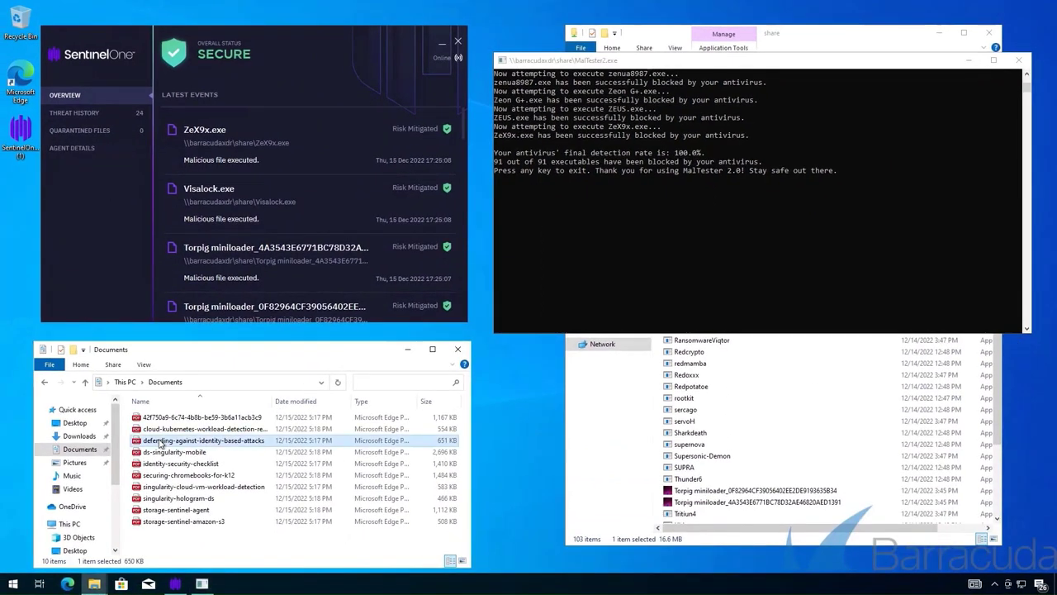
double_click(205, 440)
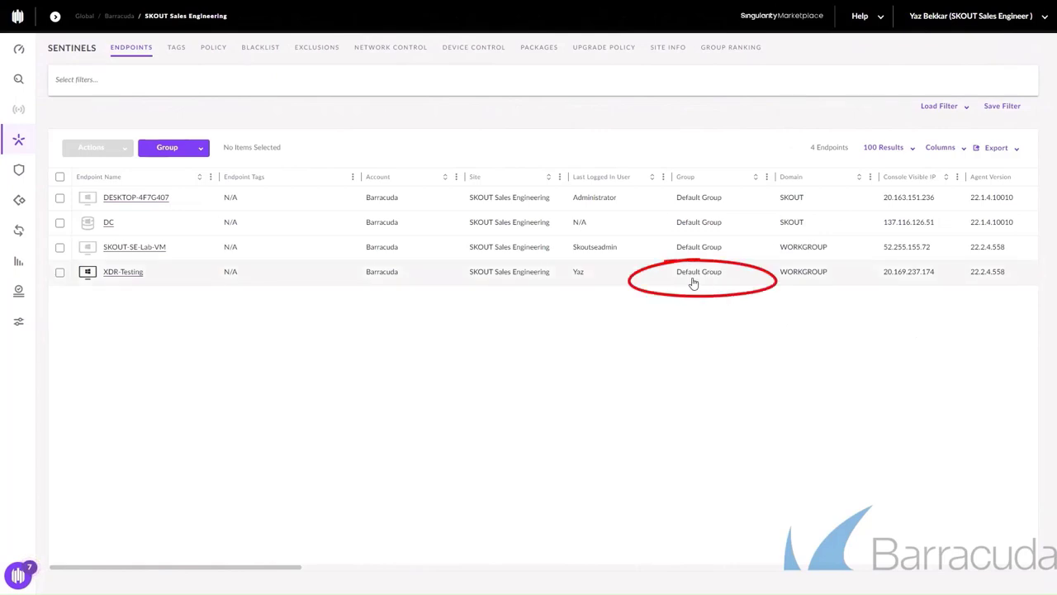
Step: Move the XDR-Testing endpoint to the Detection Only group
left_click(59, 271)
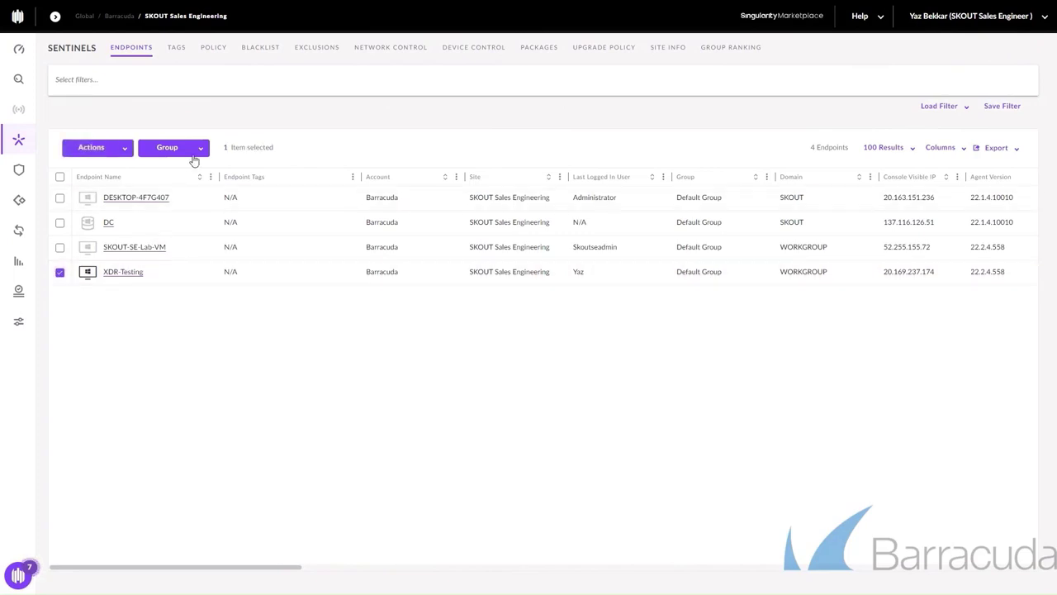
left_click(166, 147)
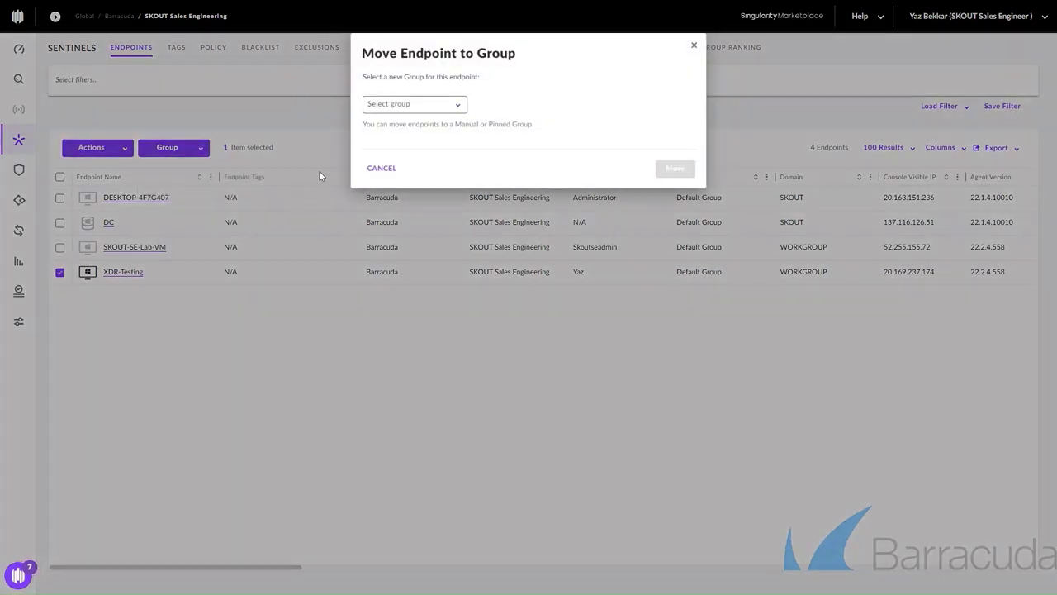
left_click(413, 103)
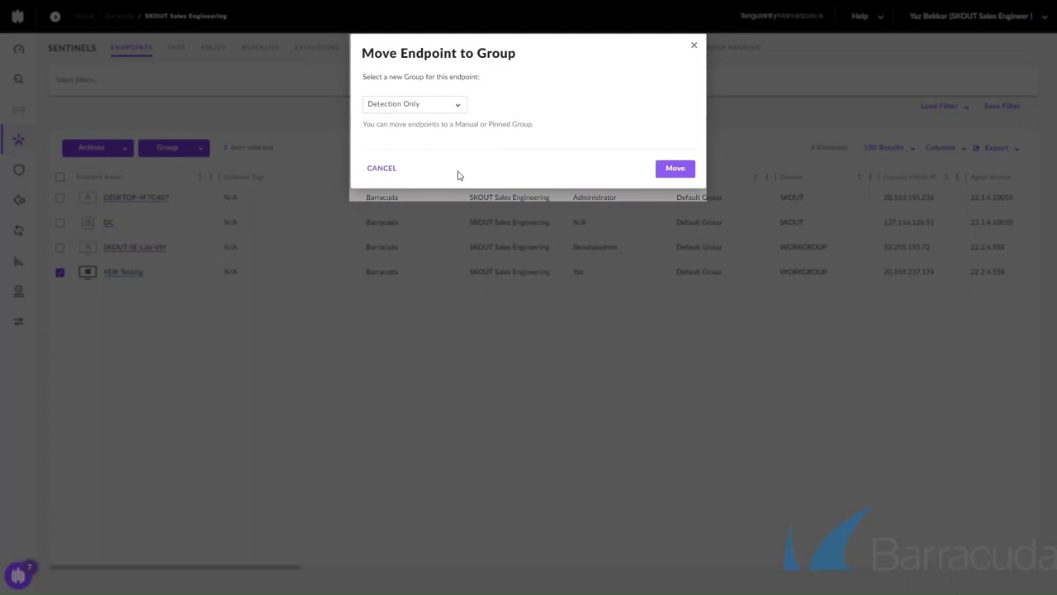
left_click(674, 168)
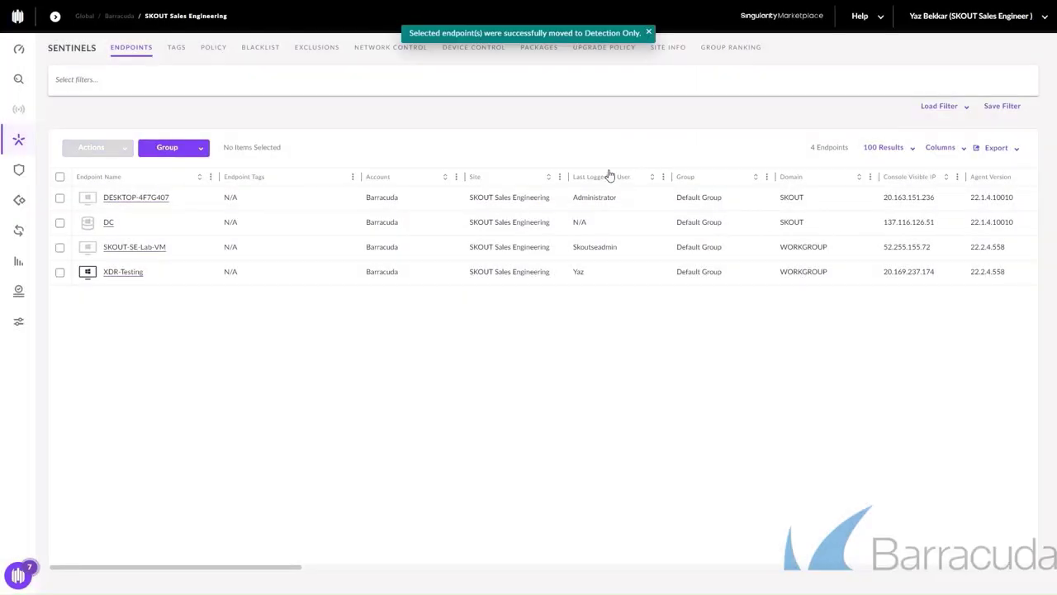
mouse_move(689, 319)
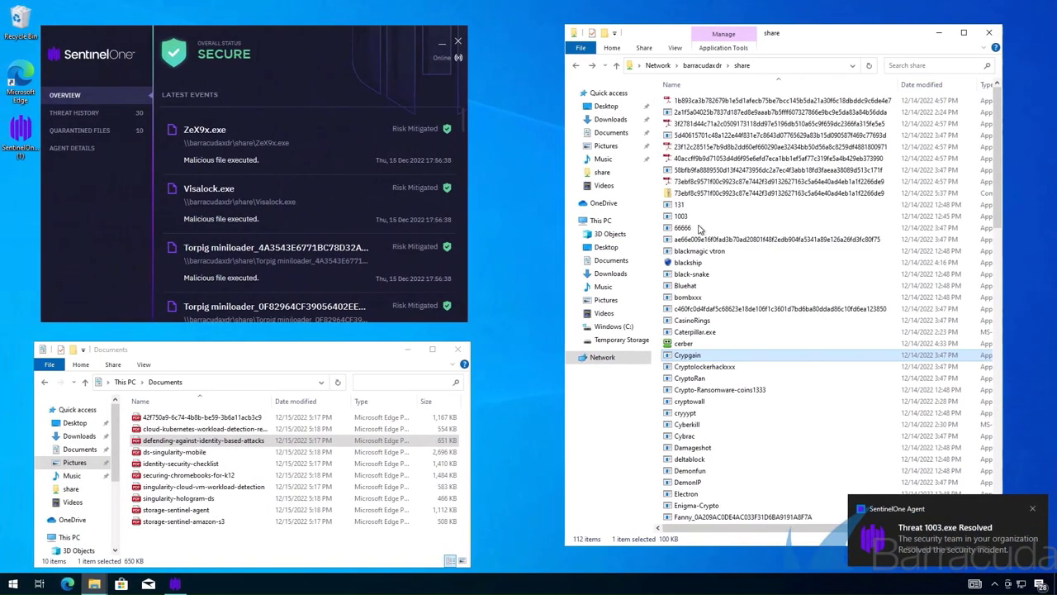
Step: Run MalTester2 again, allowing it past the unverified-publisher Security Warning
scroll("down", 3)
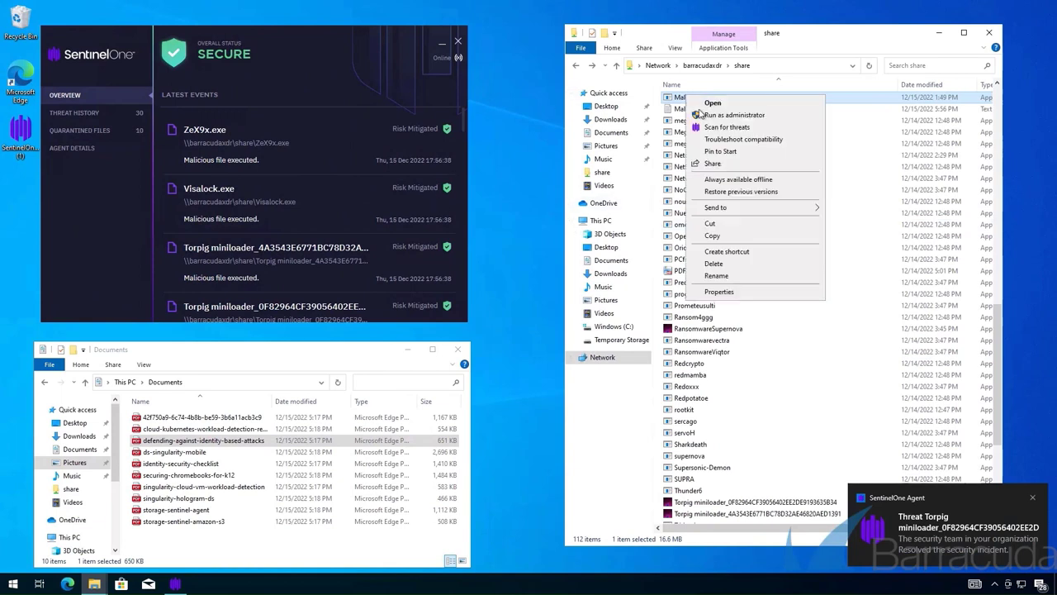
left_click(712, 102)
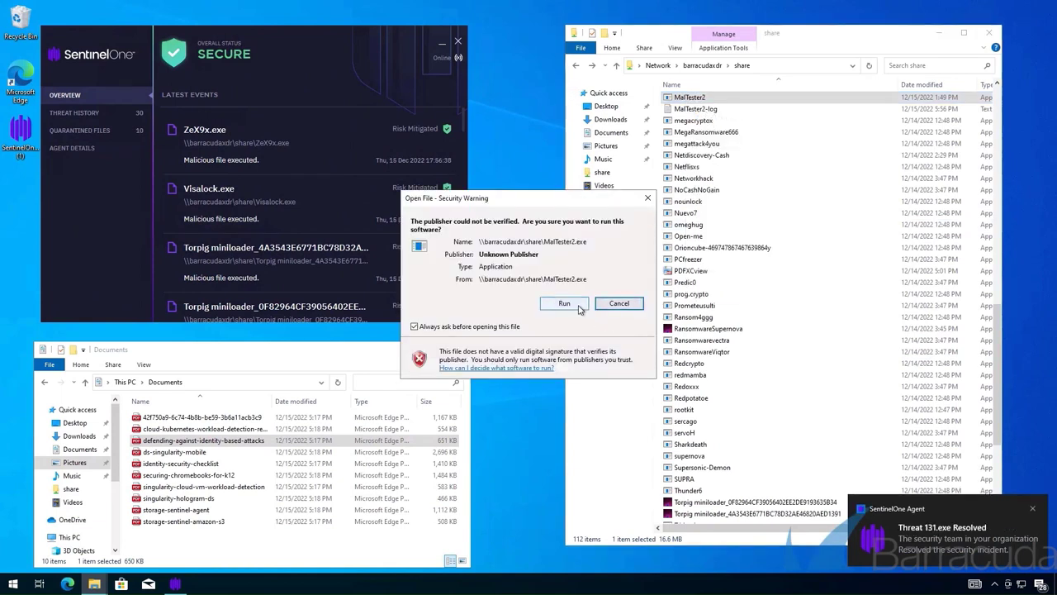
left_click(565, 303)
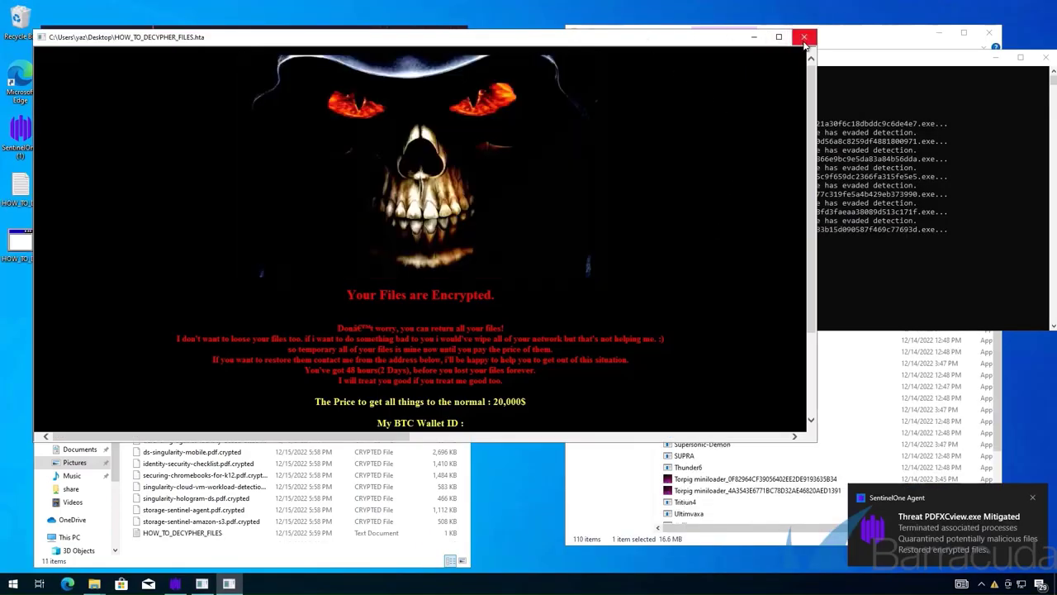
Step: Close the ransom note and open a .crypted document with Notepad
left_click(804, 36)
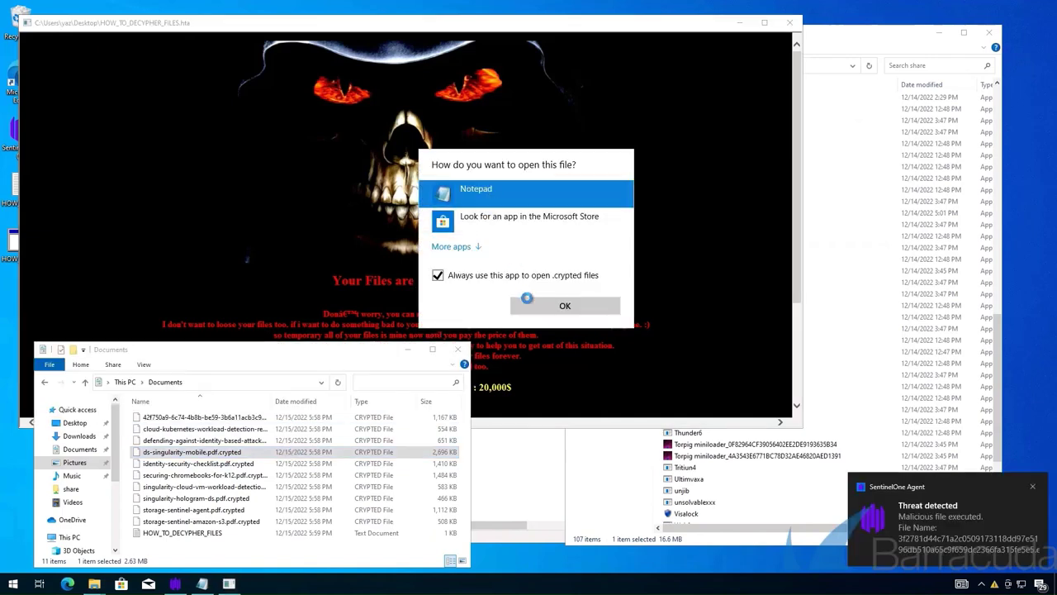
left_click(565, 305)
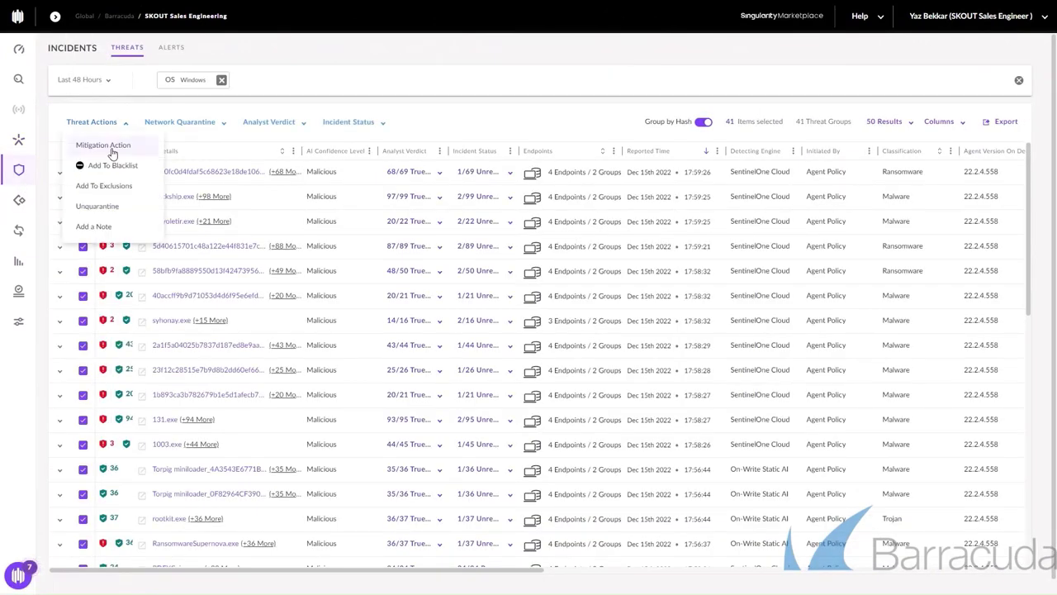
Step: Apply Rollback to the 41 threats, resolved with a True Positive verdict
left_click(103, 145)
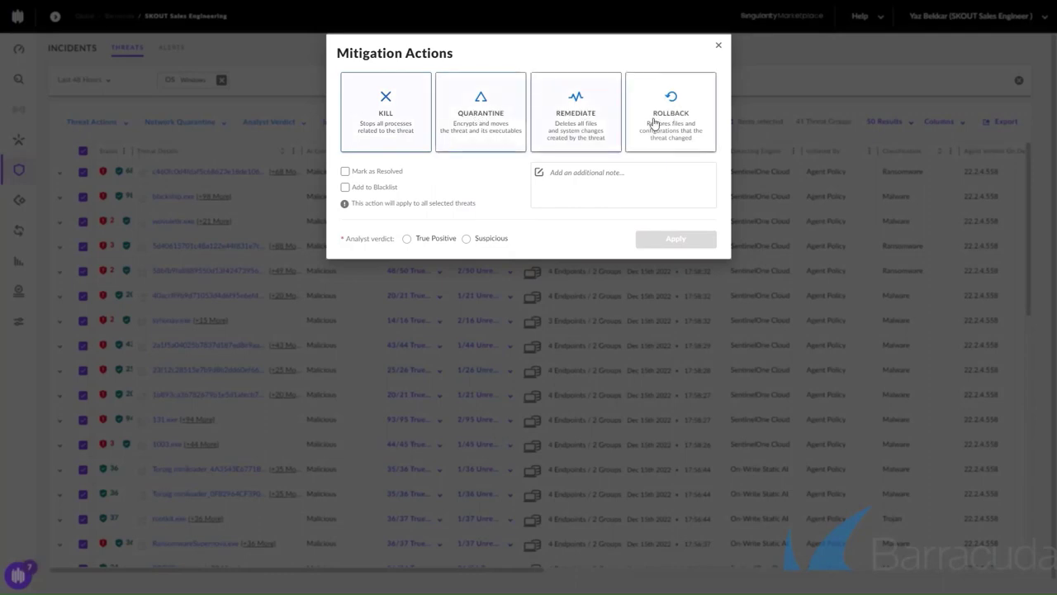
left_click(345, 171)
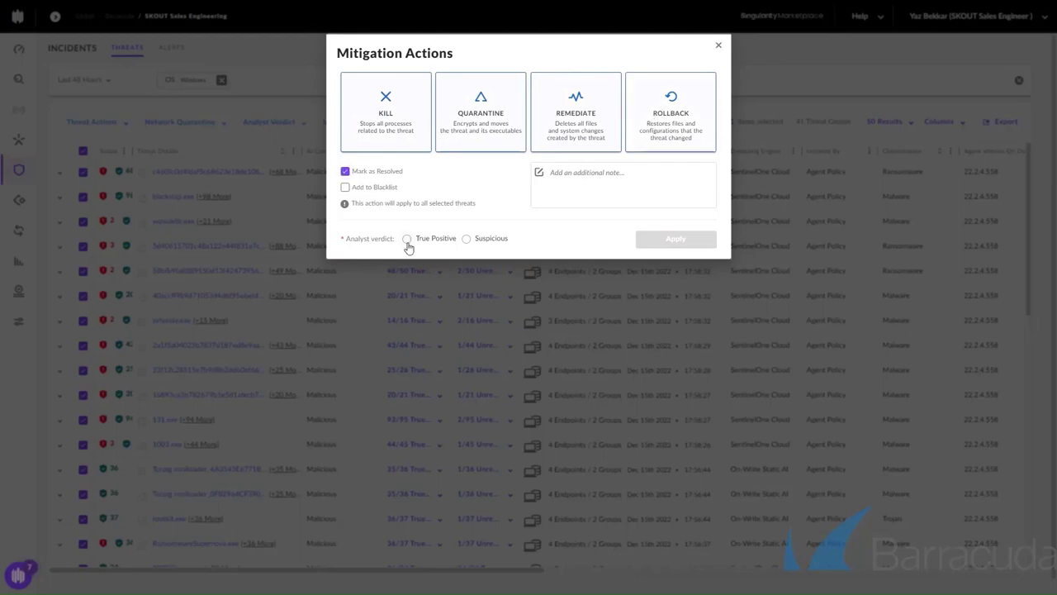
left_click(718, 44)
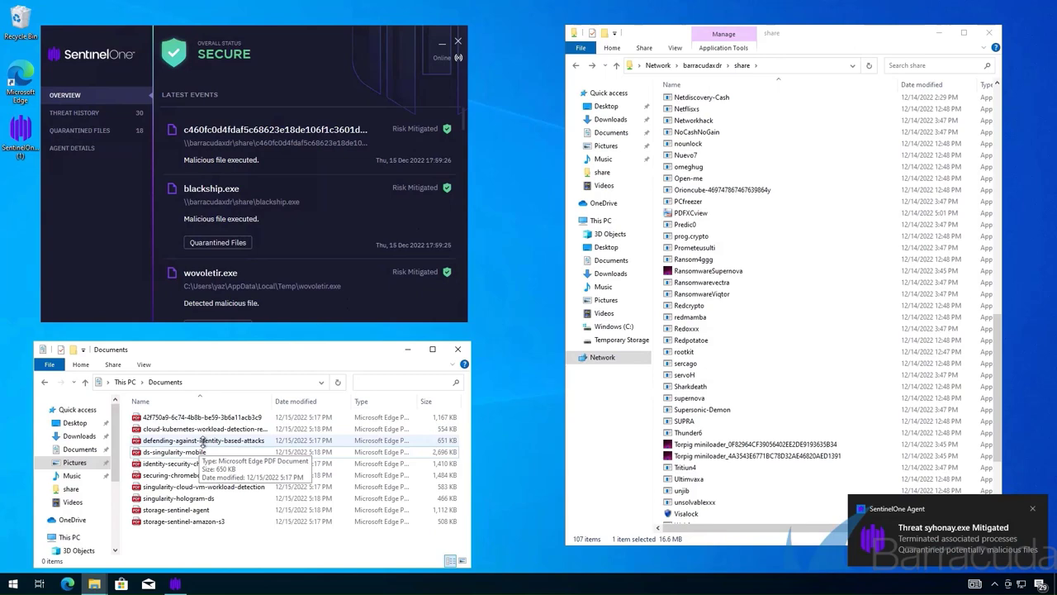
Step: Open the restored defending-against-identity-based-attacks PDF
double_click(204, 440)
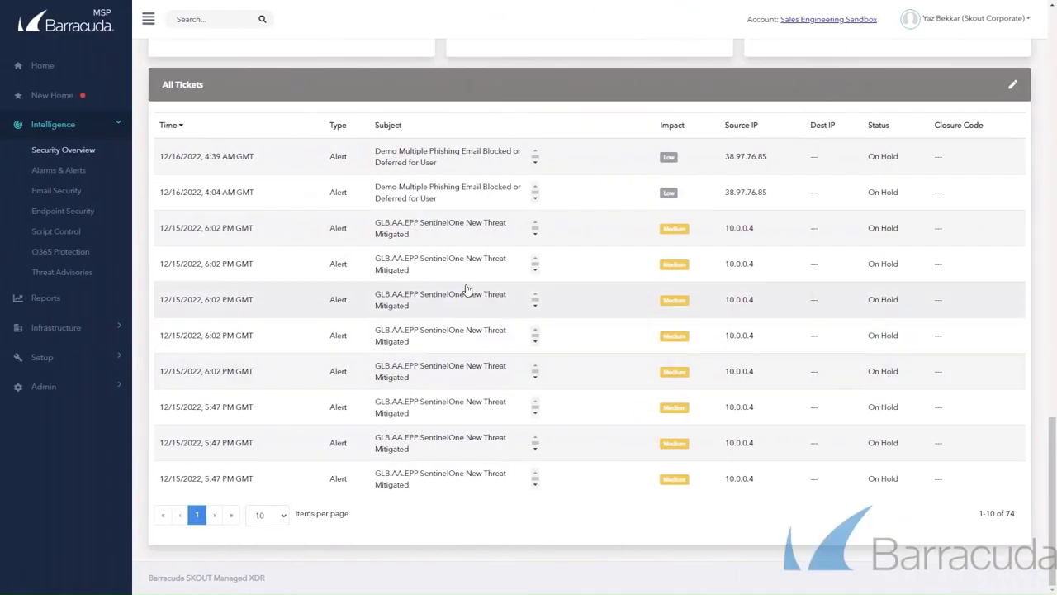
Step: Open a GLB.AA.EPP SentinelOne New Threat Mitigated ticket and scroll through its details
left_click(440, 299)
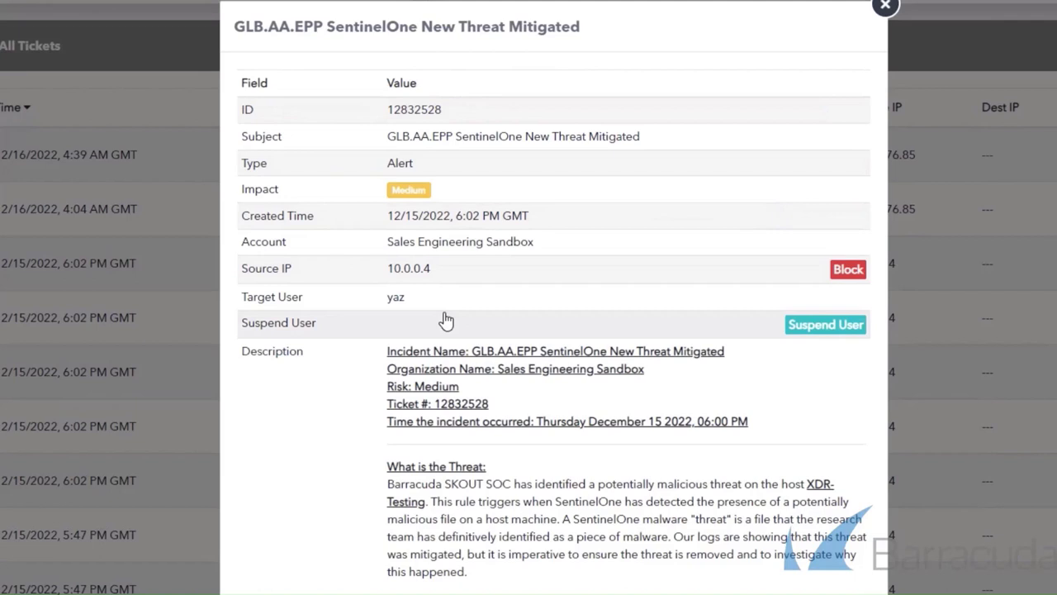
mouse_move(185, 248)
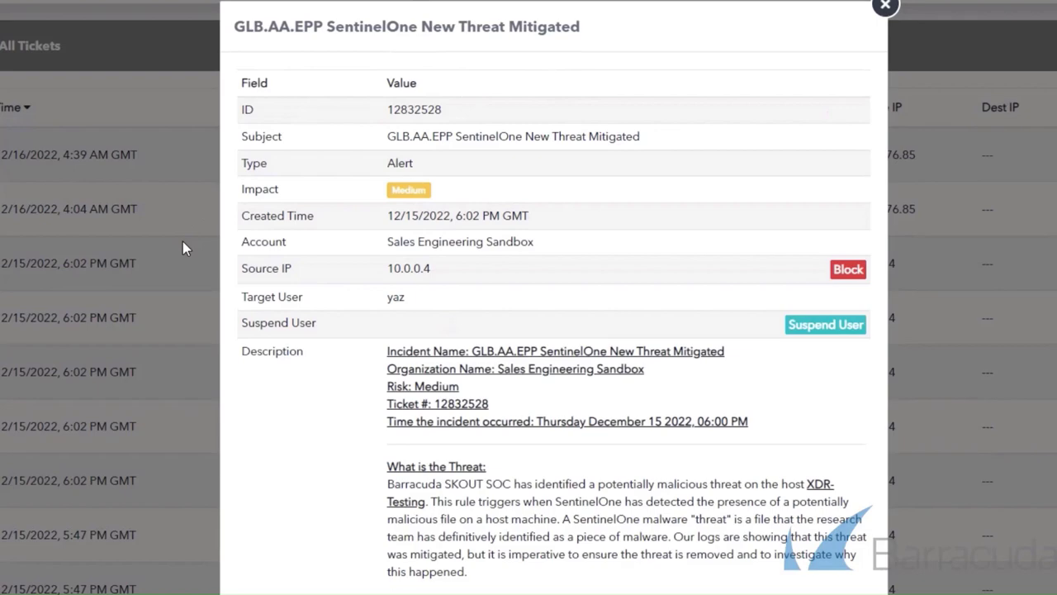
scroll("down", 3)
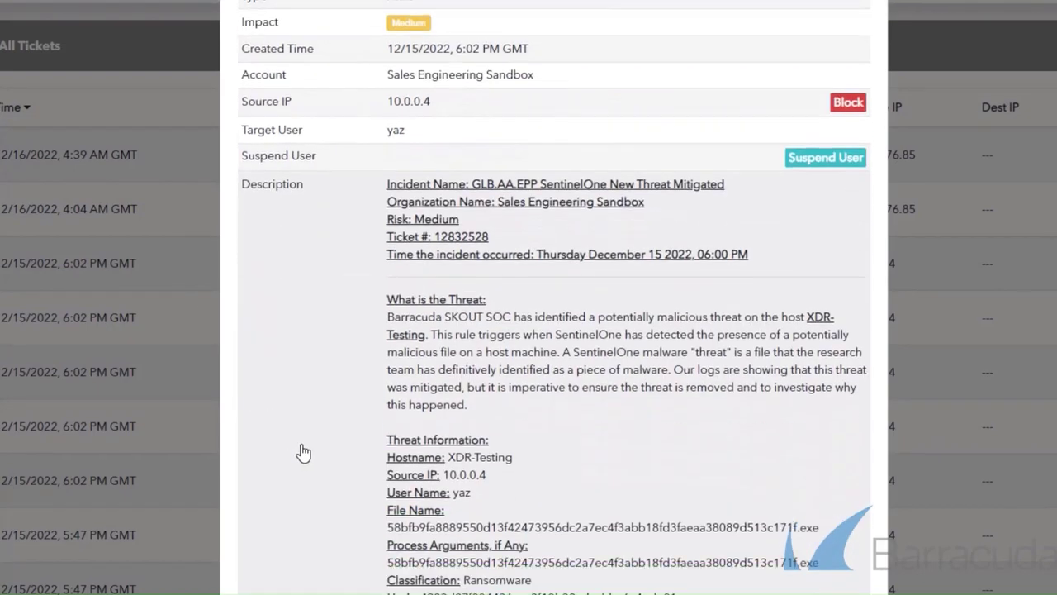
scroll("down", 3)
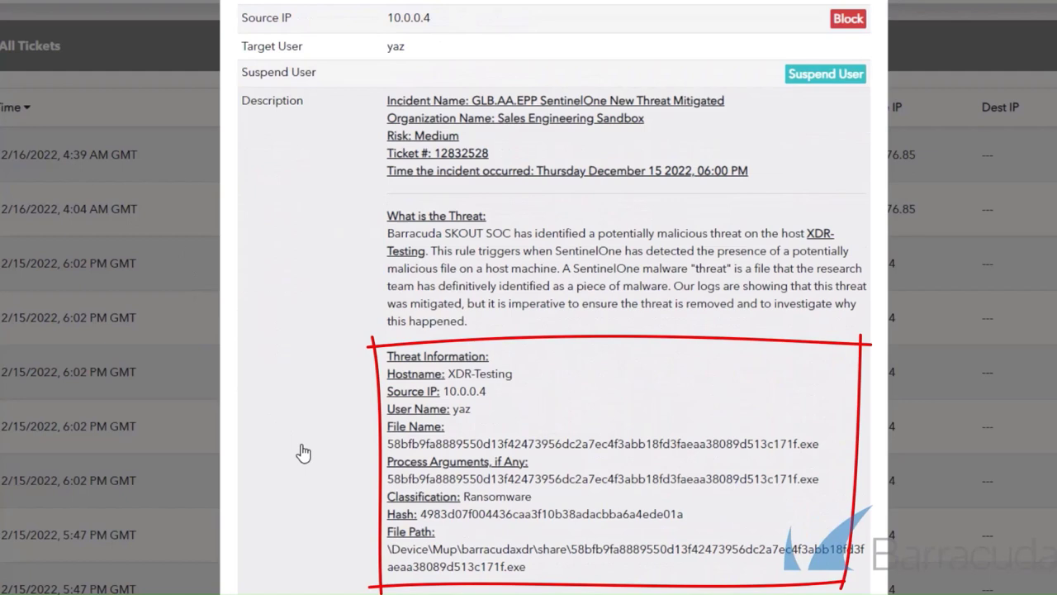
scroll("down", 3)
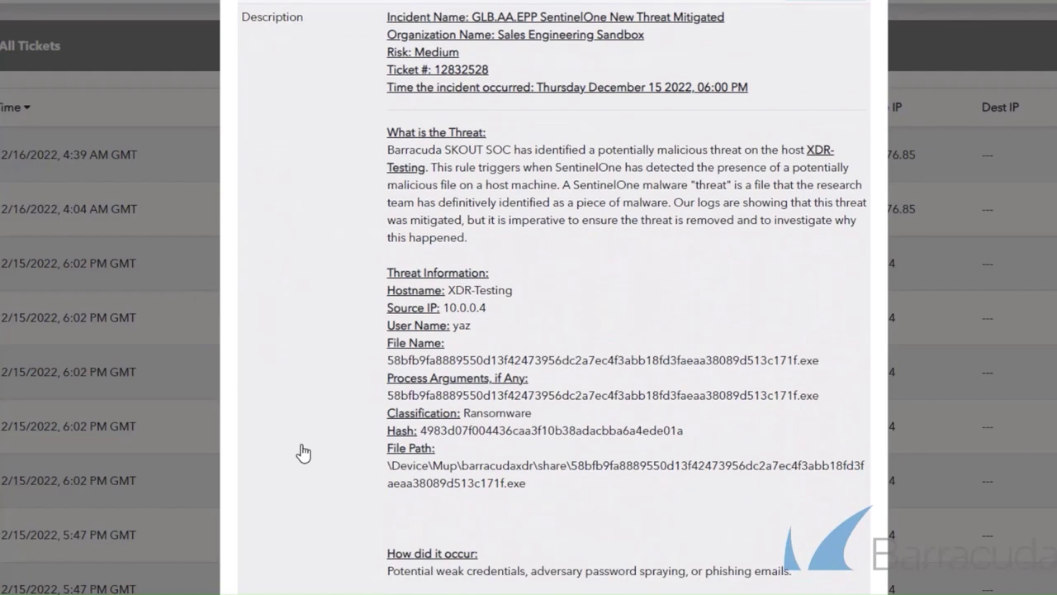
scroll("down", 3)
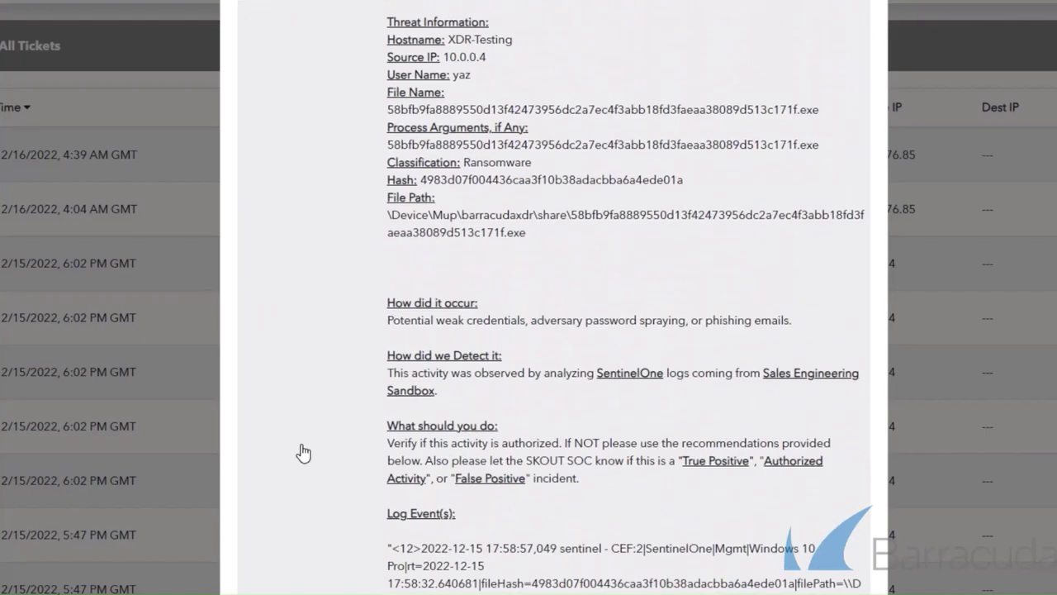
scroll("down", 3)
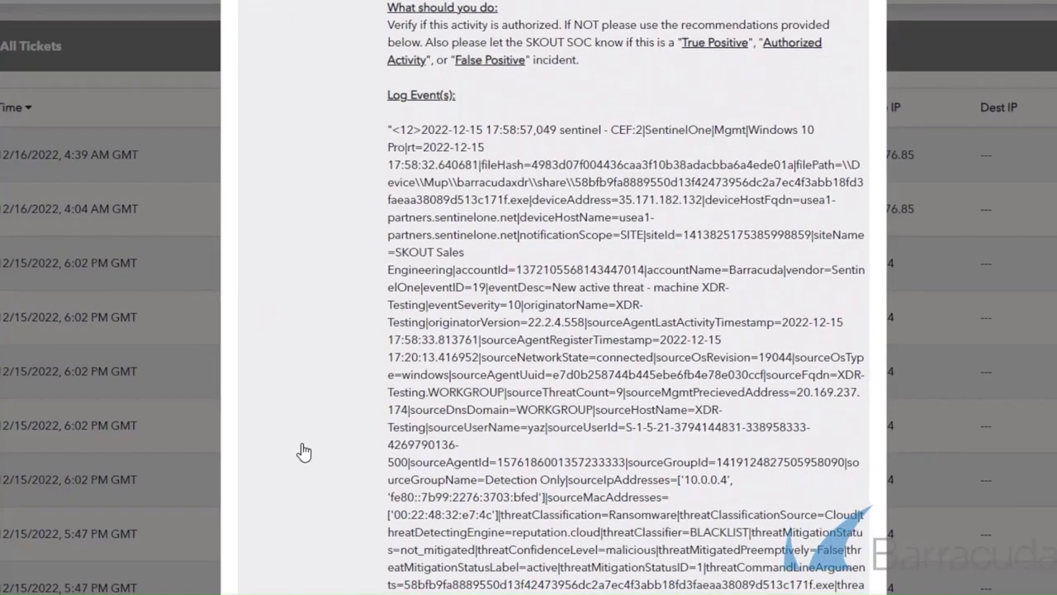
scroll("down", 3)
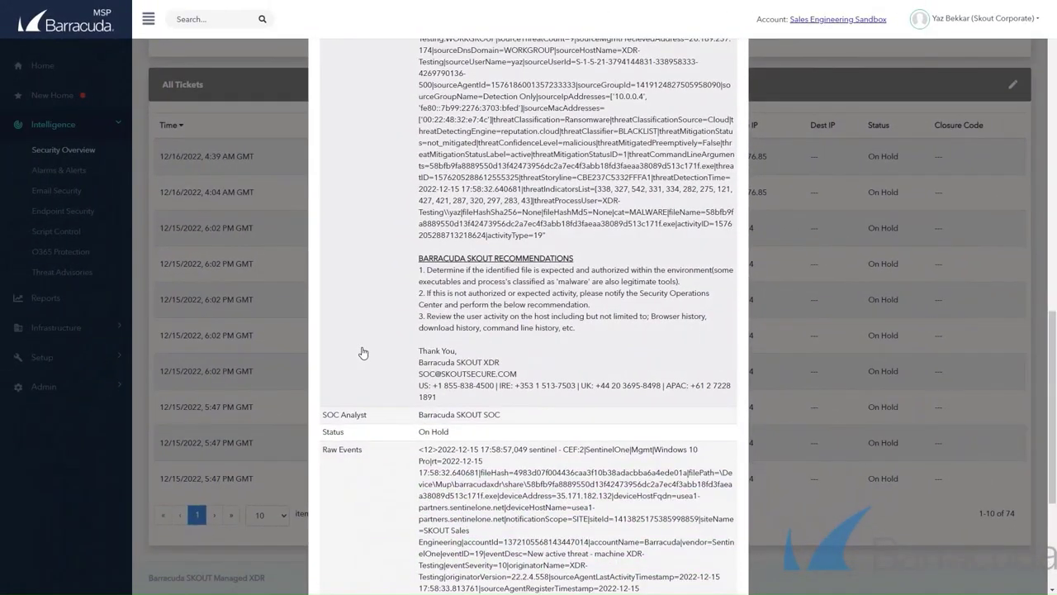